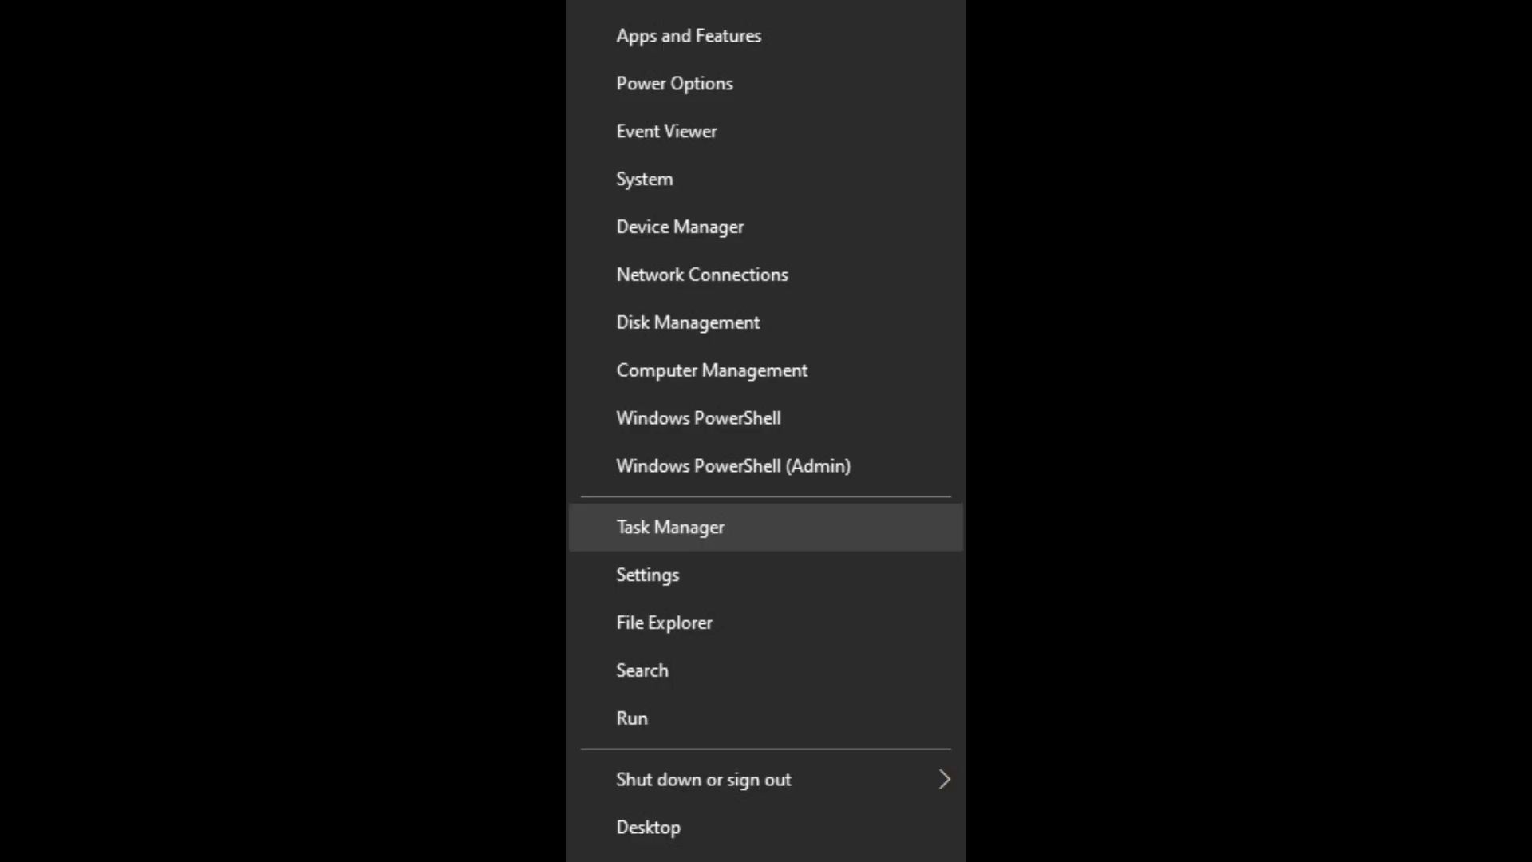
- Choose Task Manager from the Start button's right-click menu
click(669, 526)
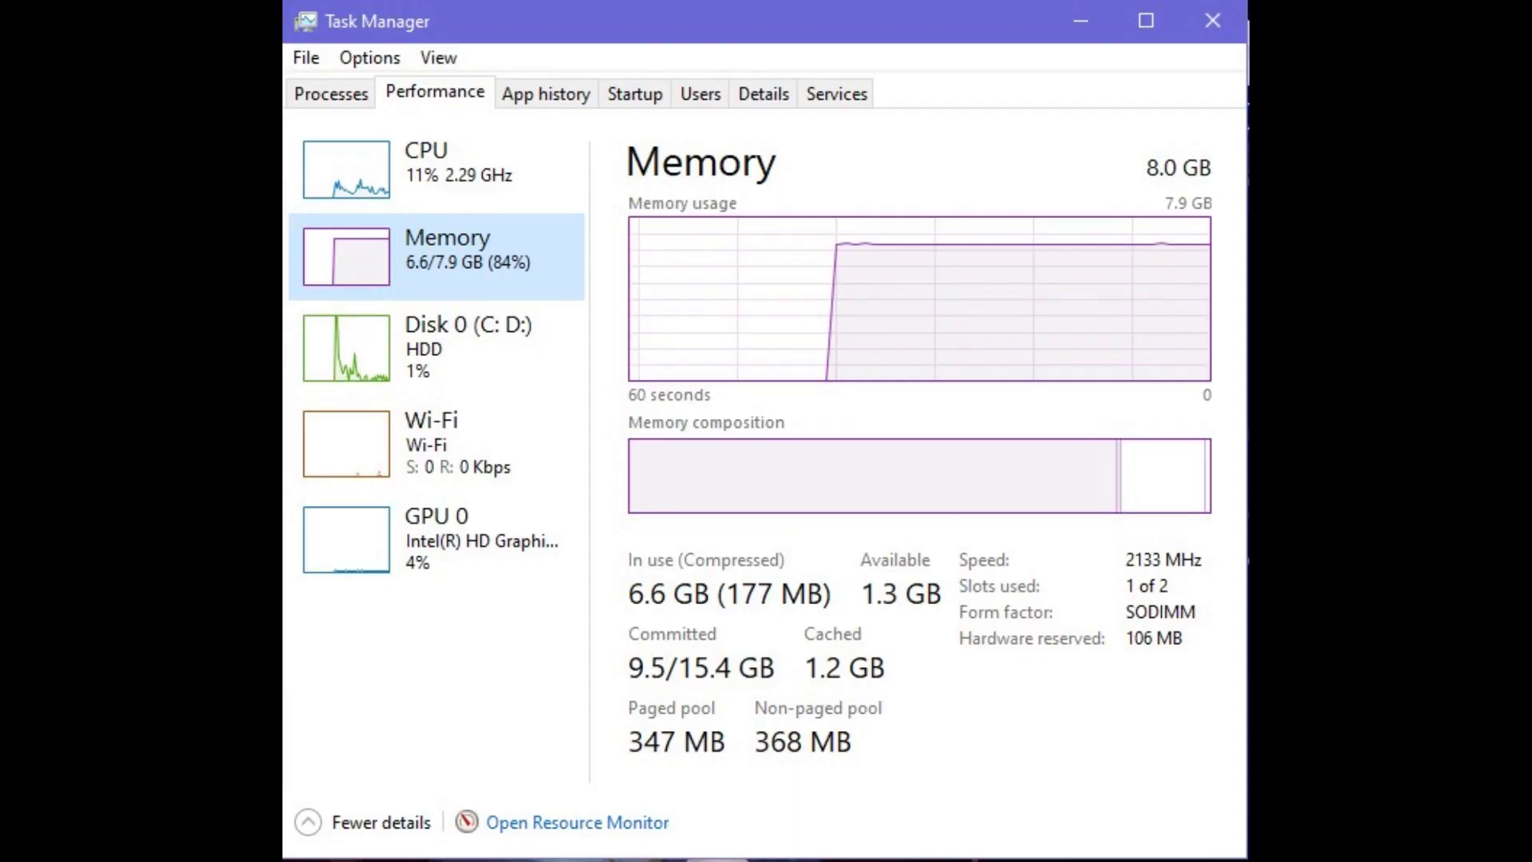